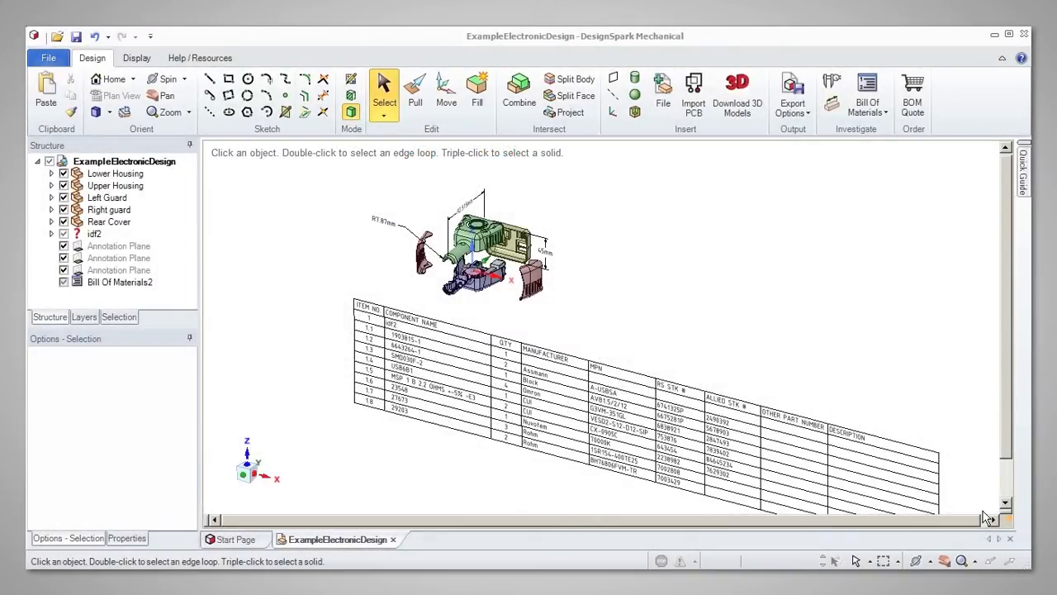
mouse_move(945, 330)
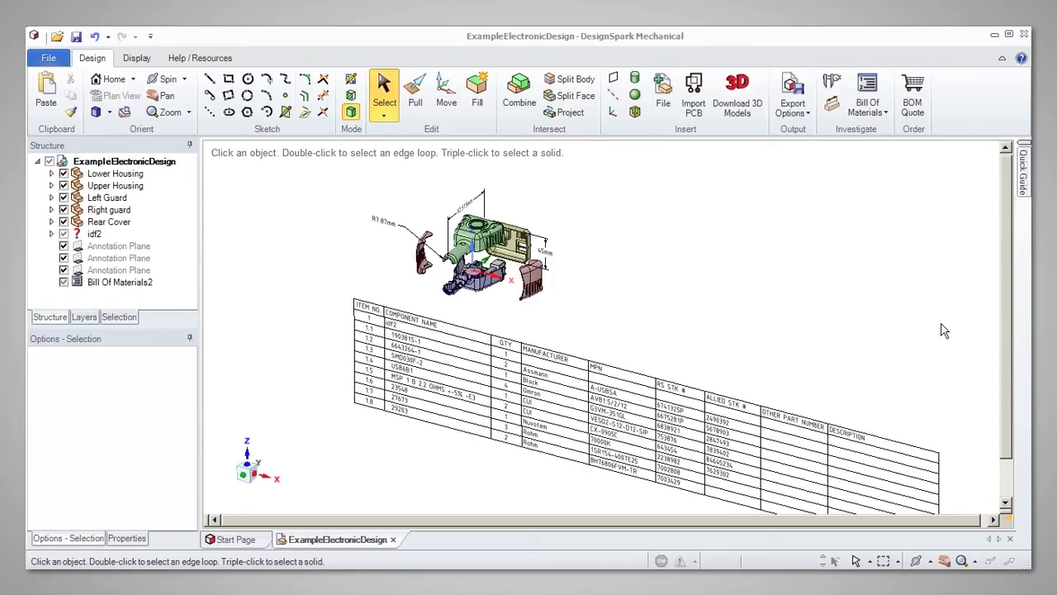
Show the File menu with its New, Open, Save and Recent Documents commands
click(48, 56)
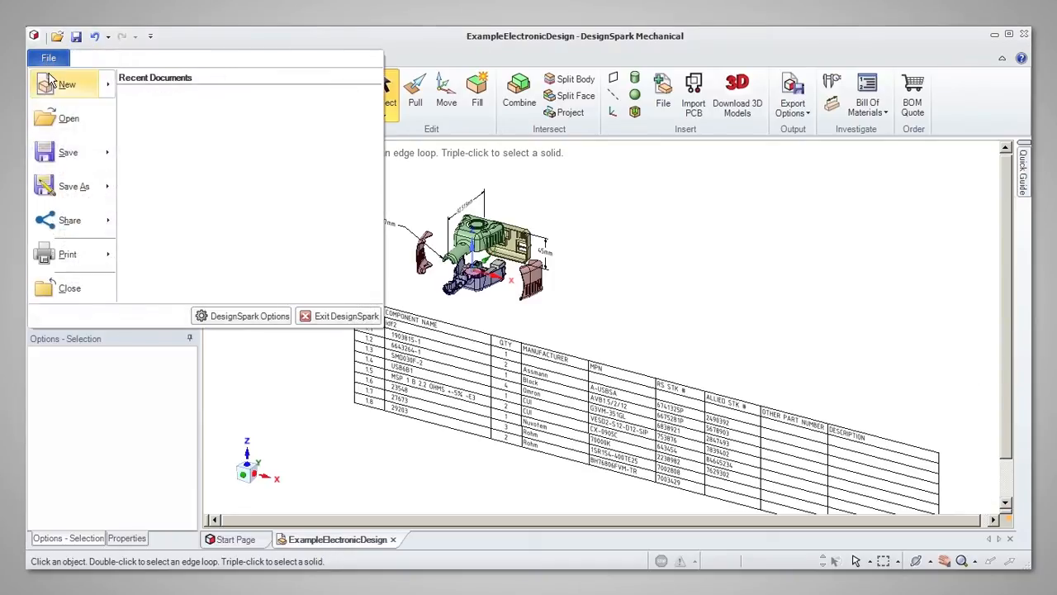
Create a new blank design, Design2, alongside the ExampleElectronicDesign tab
click(66, 83)
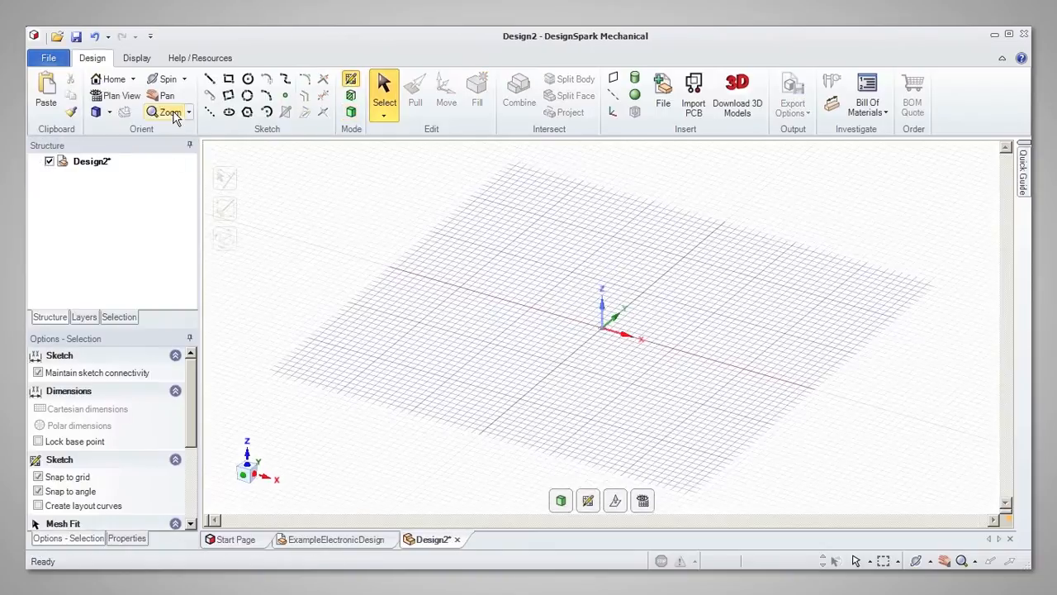
mouse_move(354, 274)
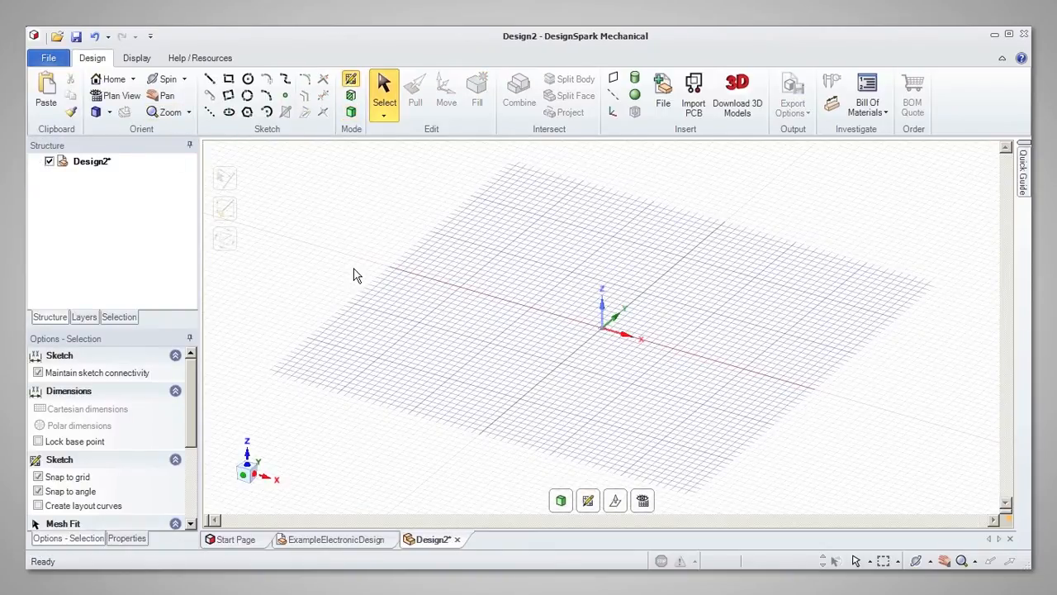
mouse_move(312, 99)
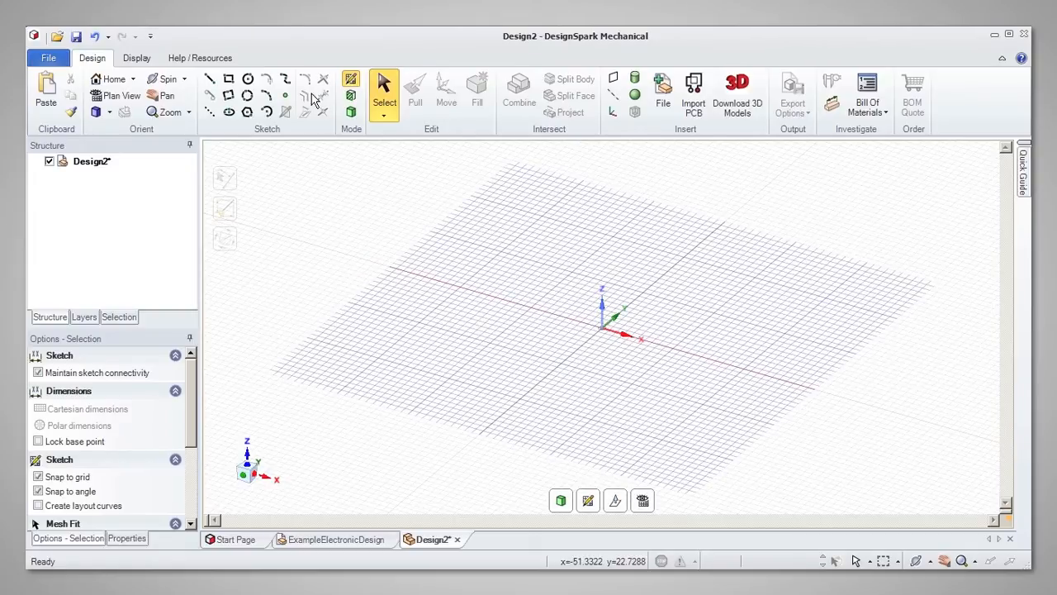
mouse_move(329, 109)
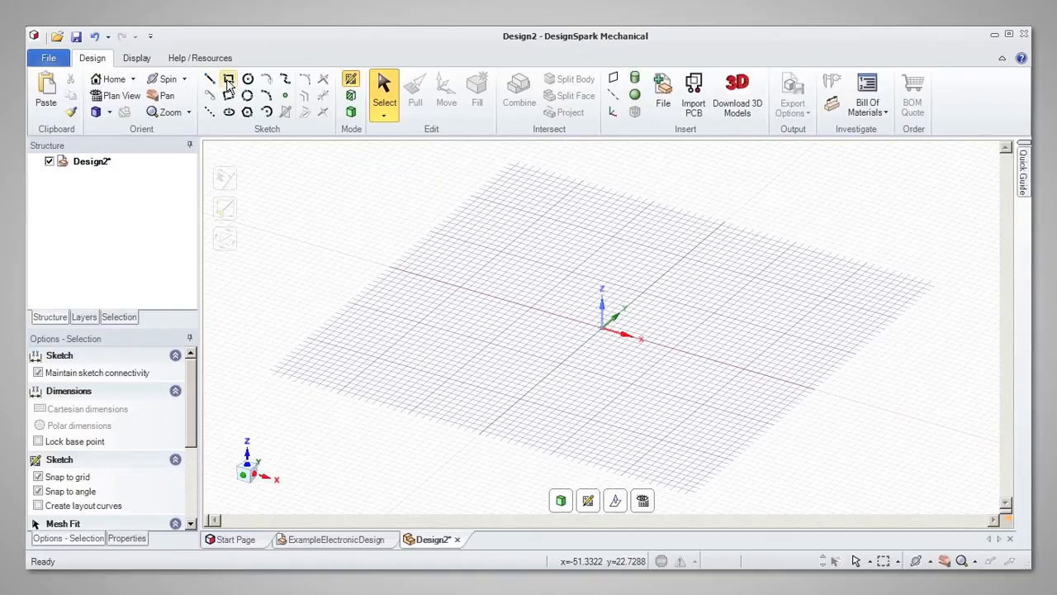
mouse_move(248, 79)
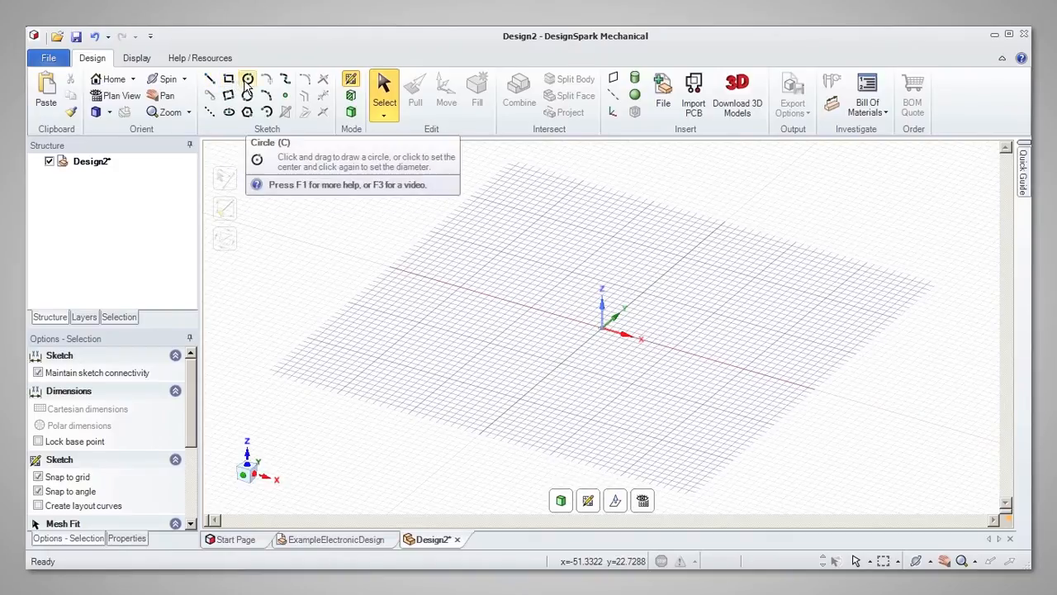
mouse_move(305, 99)
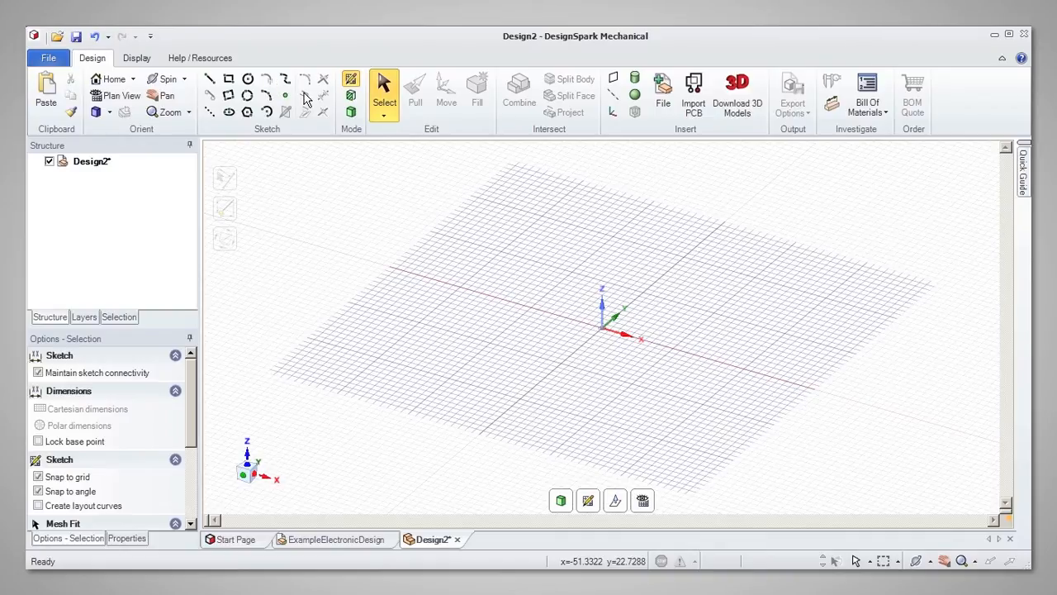
mouse_move(324, 112)
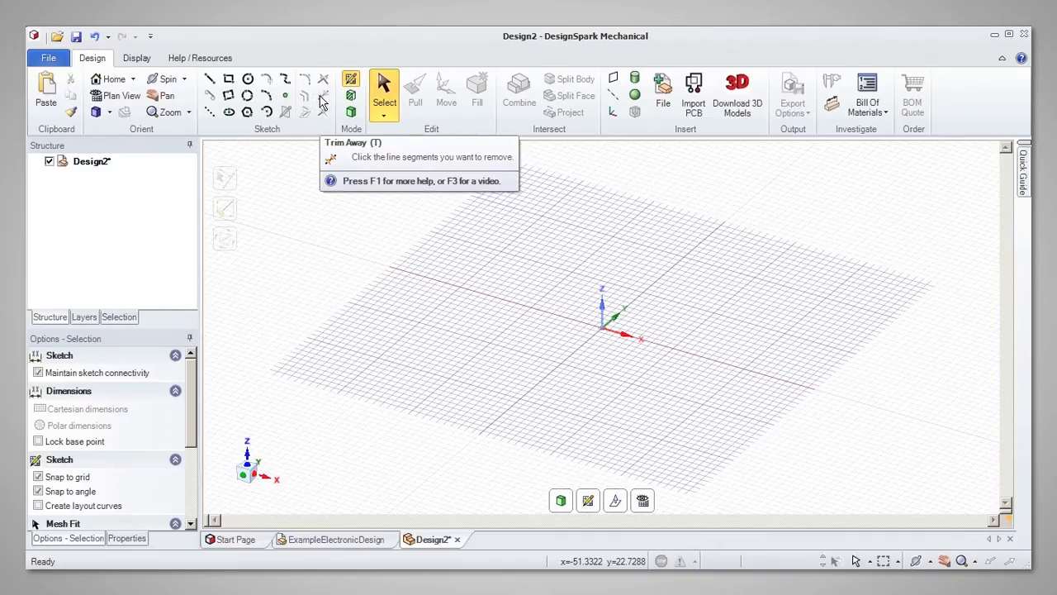
mouse_move(248, 80)
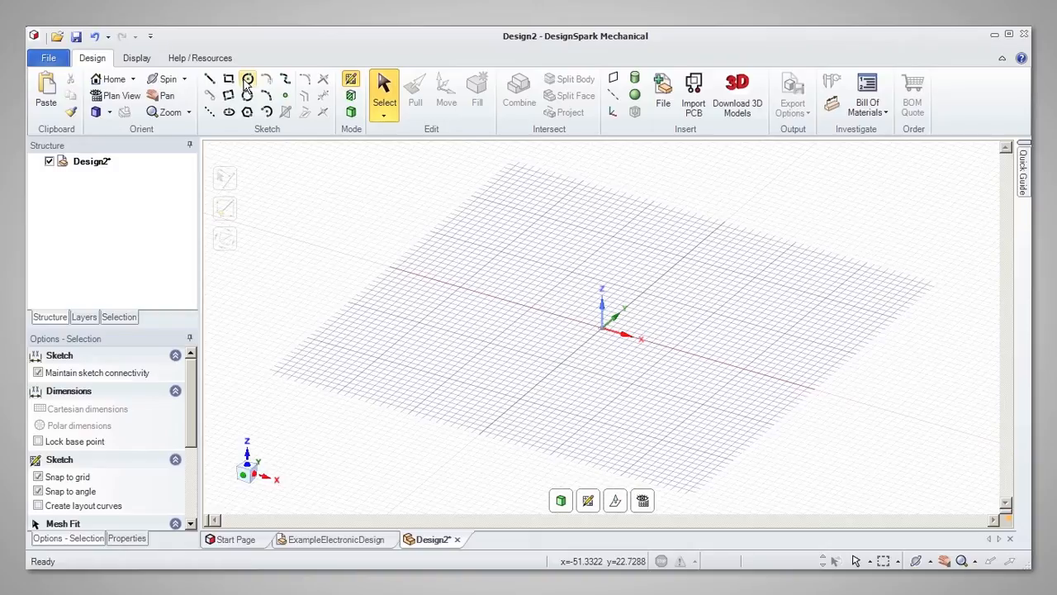
Activate the Rectangle sketch tool in Design2 with snapping to grid on
click(228, 79)
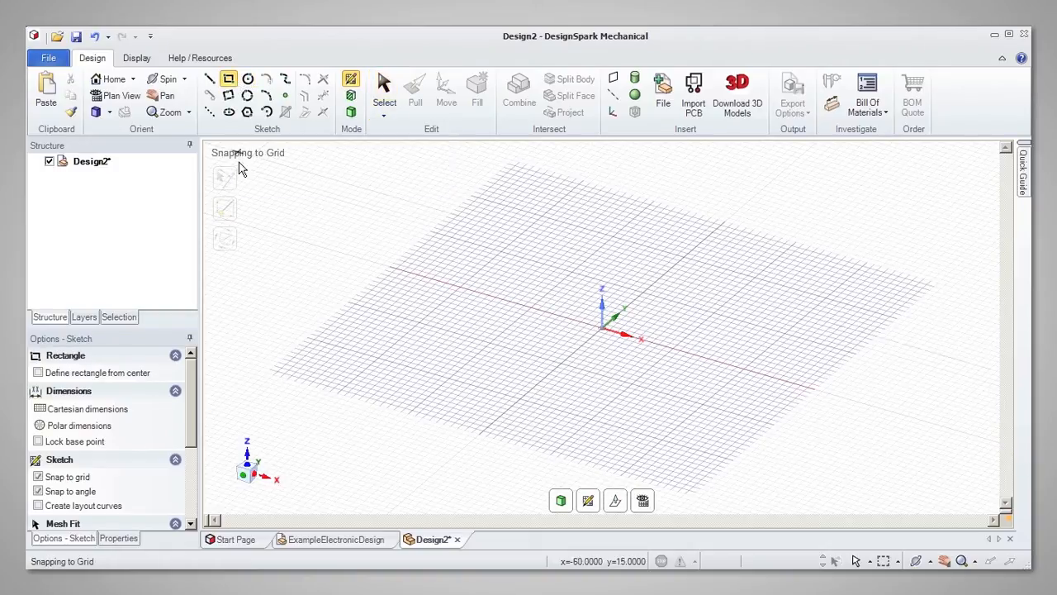
mouse_move(224, 175)
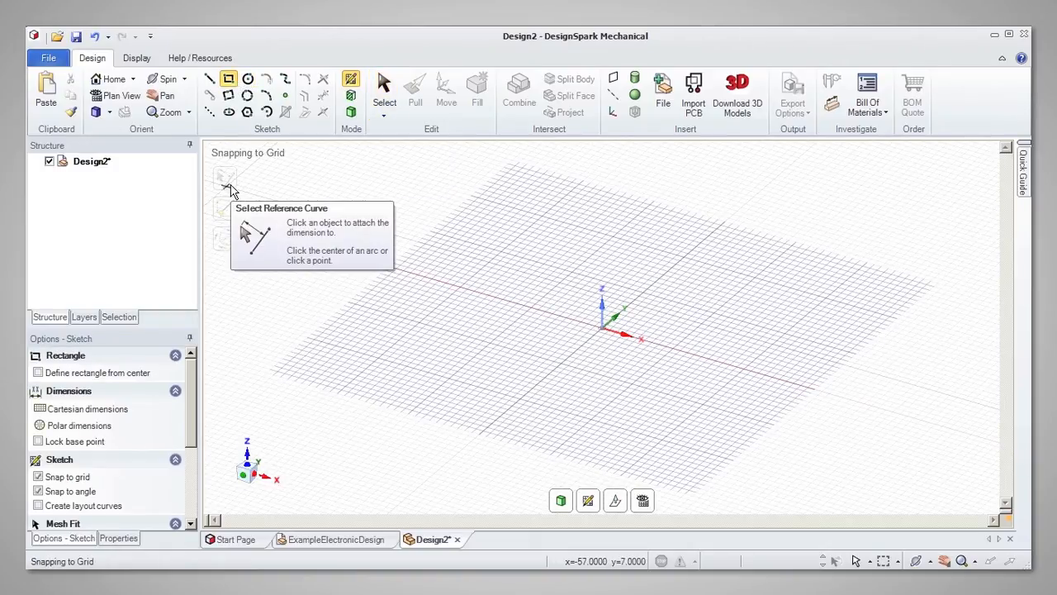
mouse_move(225, 211)
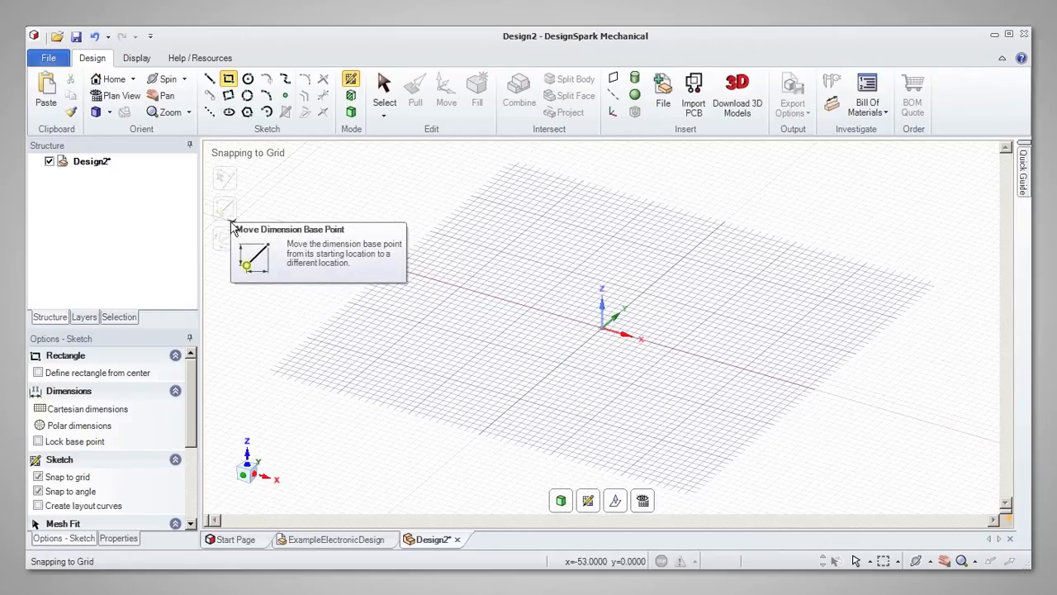
mouse_move(228, 242)
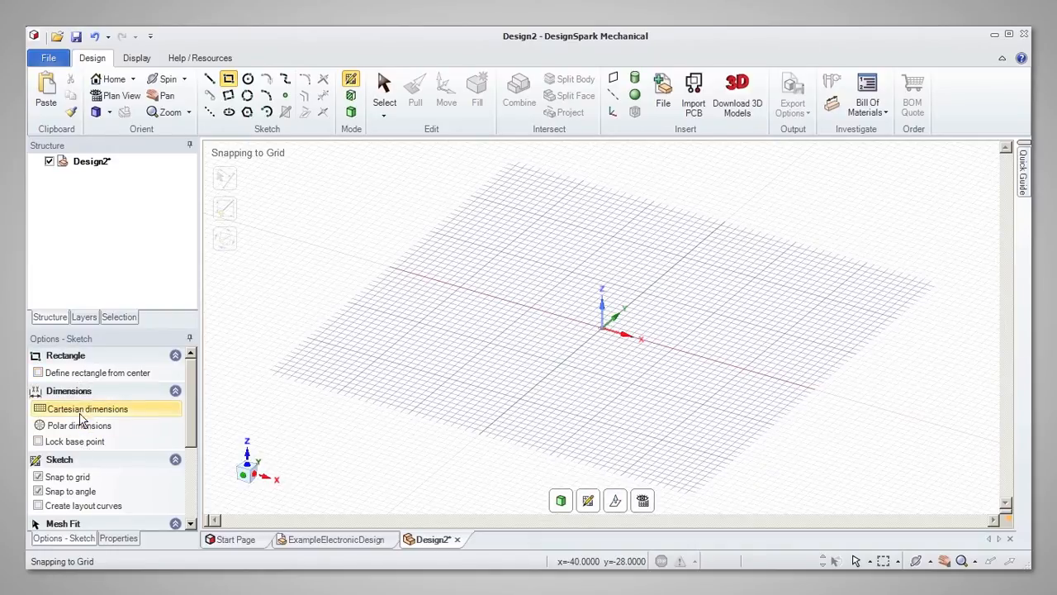
mouse_move(83, 374)
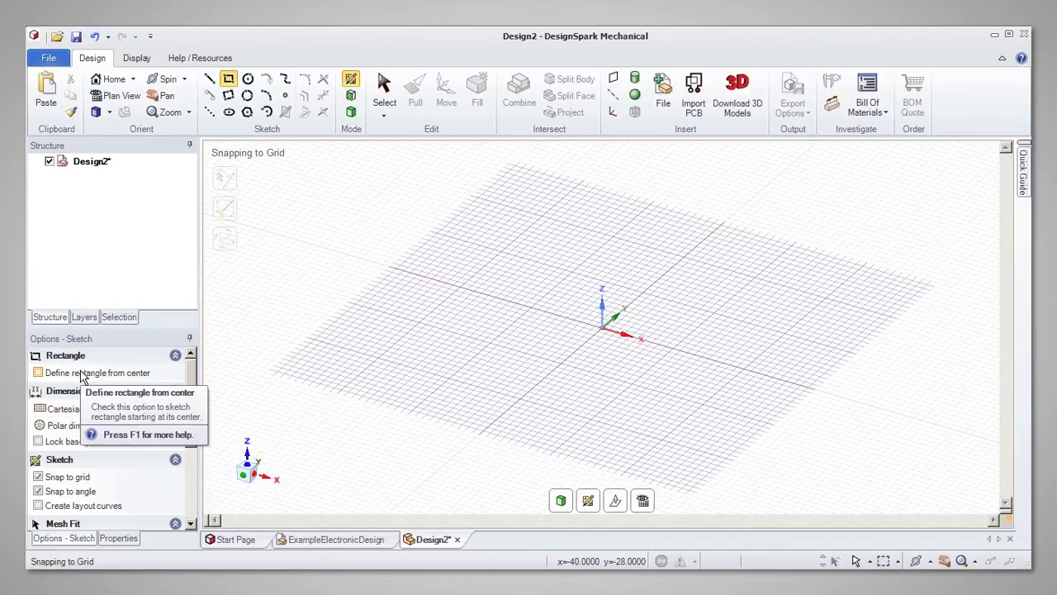